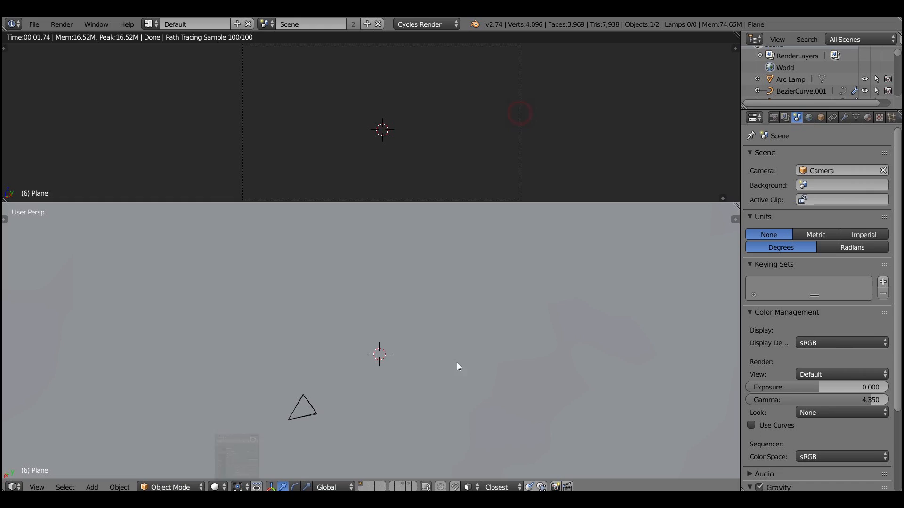
- Give the new Bezier curve Extrude 0 and Bevel Depth 0.010, then assign a basic diffuse material
left_click(367, 403)
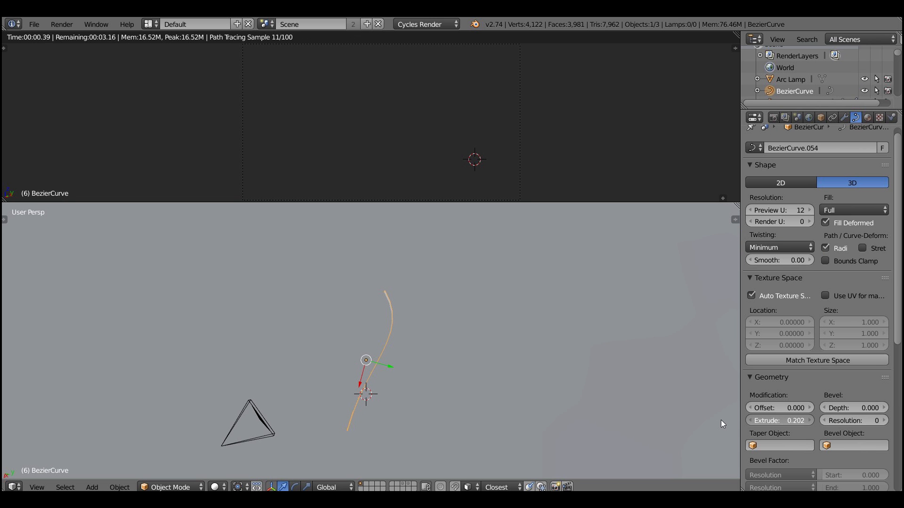
left_click(780, 420)
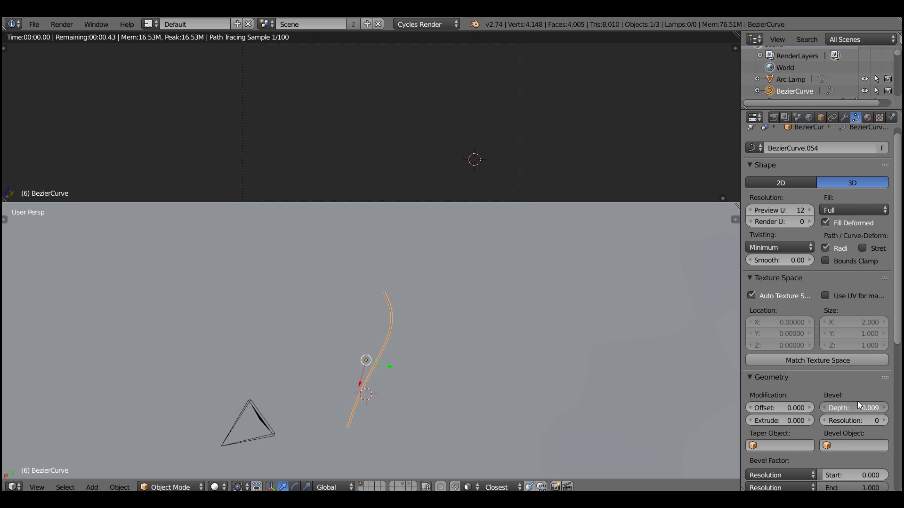
left_click(853, 408)
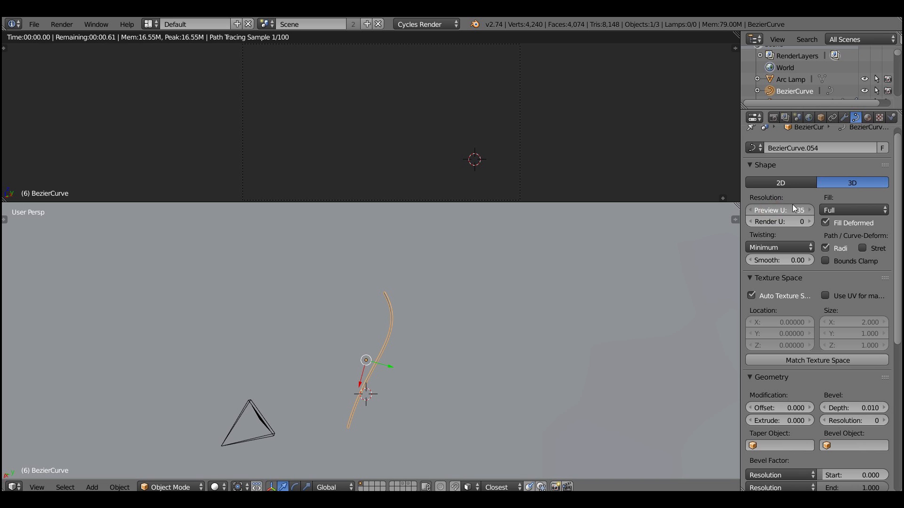
left_click(867, 118)
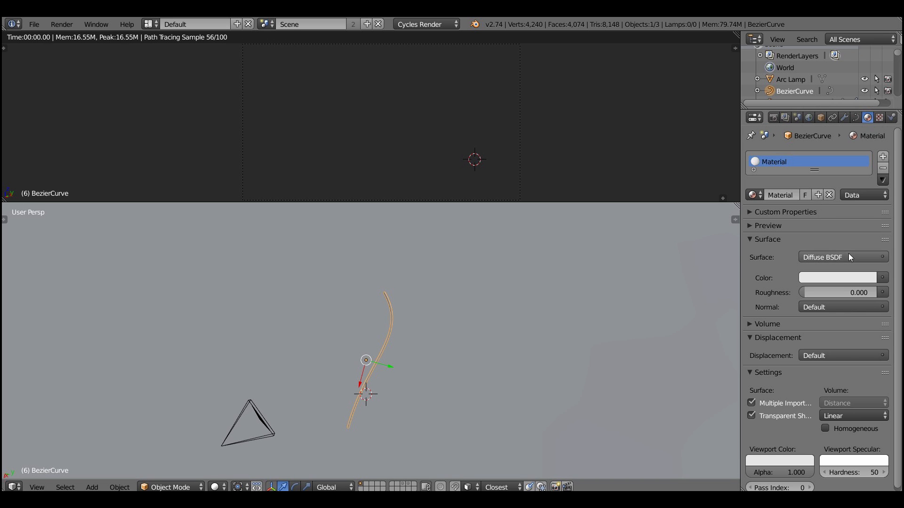
left_click(839, 257)
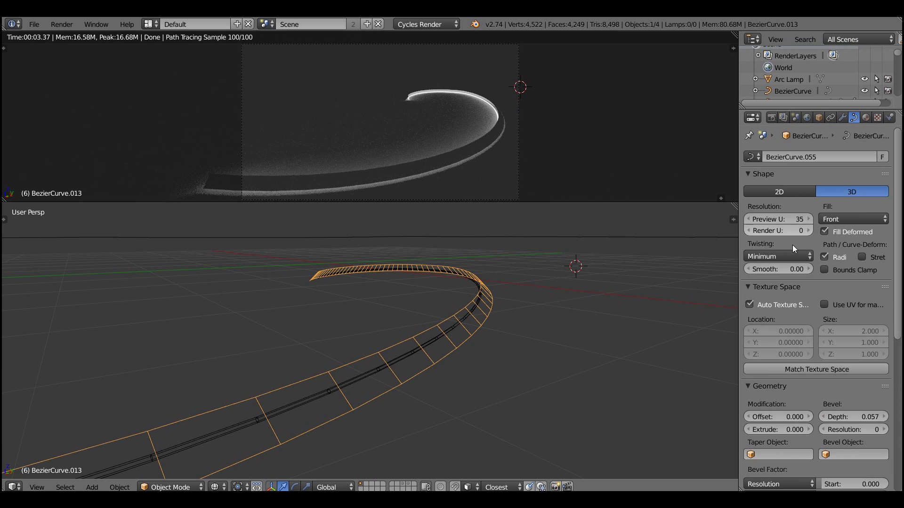
- Set curve Twisting to Tangent, Bevel Depth to 0 and raise Extrude to make a flat ribbon
left_click(778, 256)
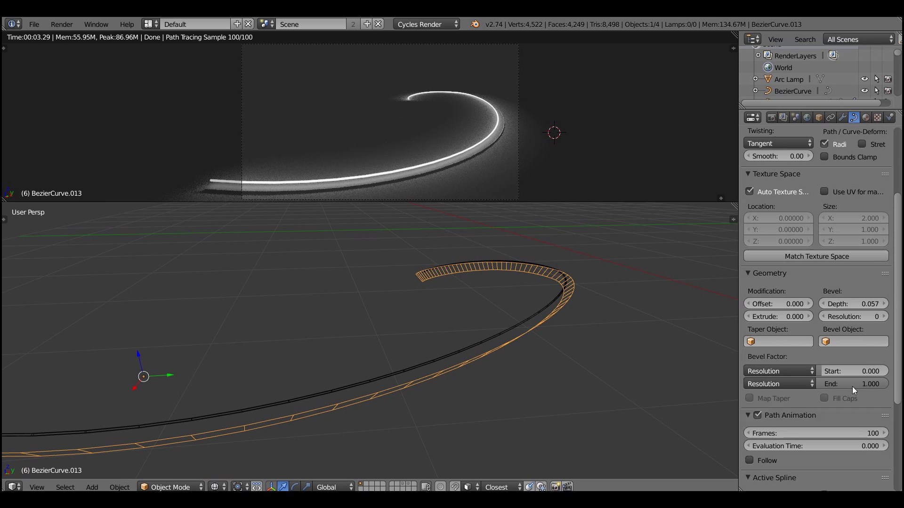
left_click(853, 304)
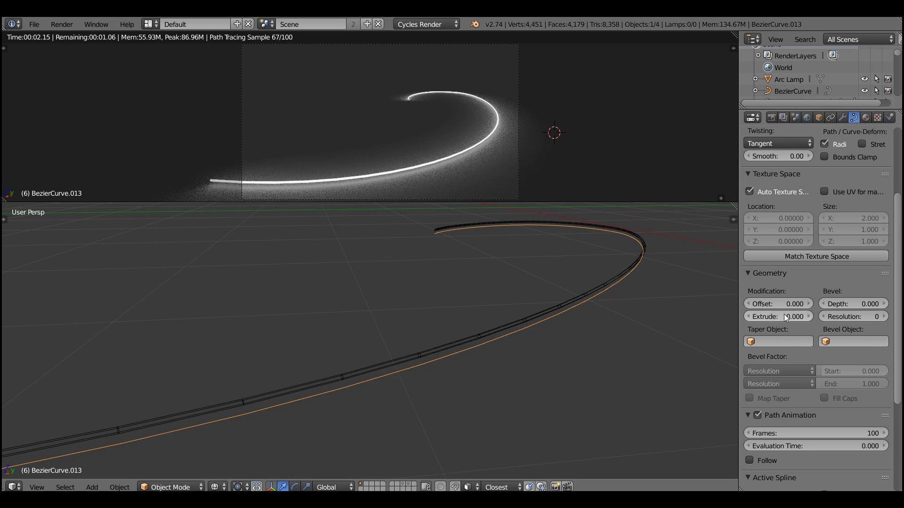
left_click(778, 315)
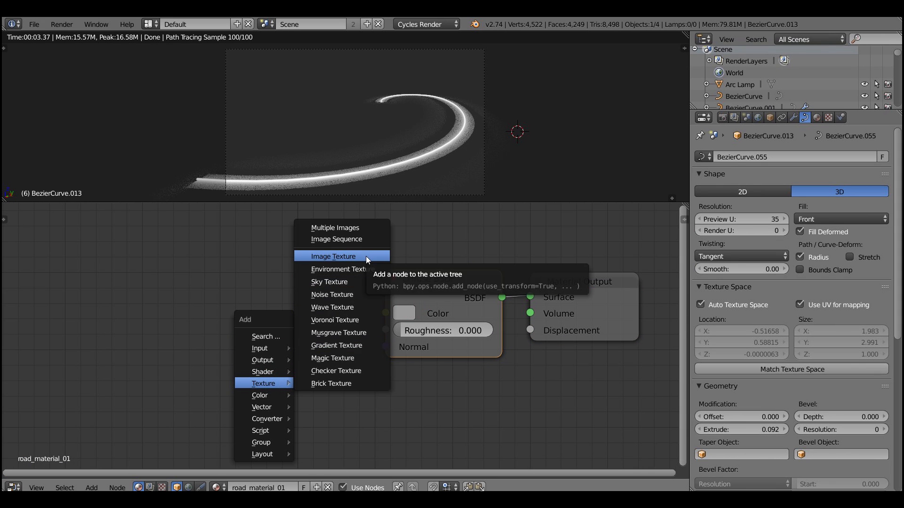
- Map the Road image texture onto the ribbon material and check it in the scene/render settings
left_click(332, 256)
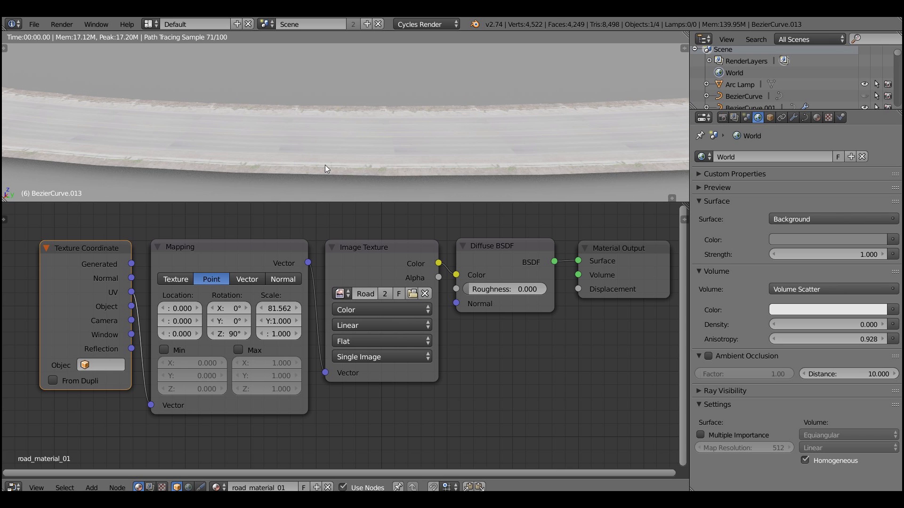
left_click(750, 118)
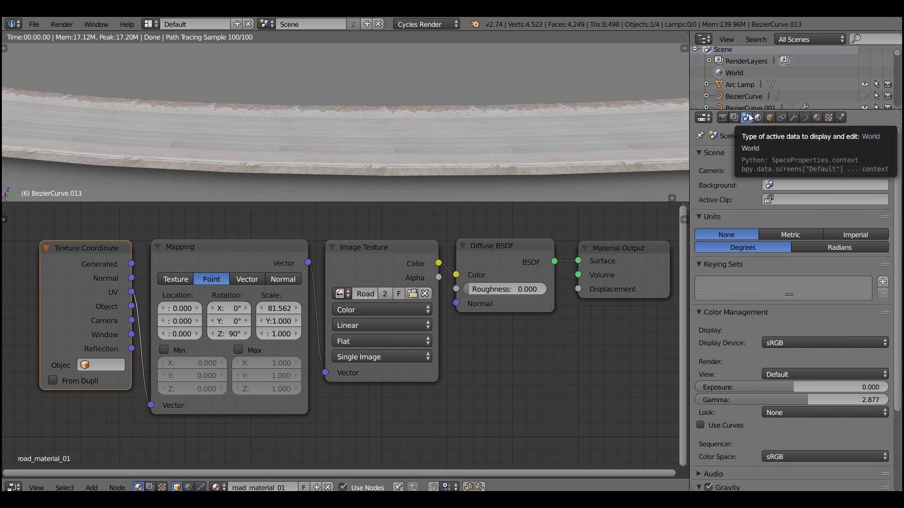
left_click(765, 117)
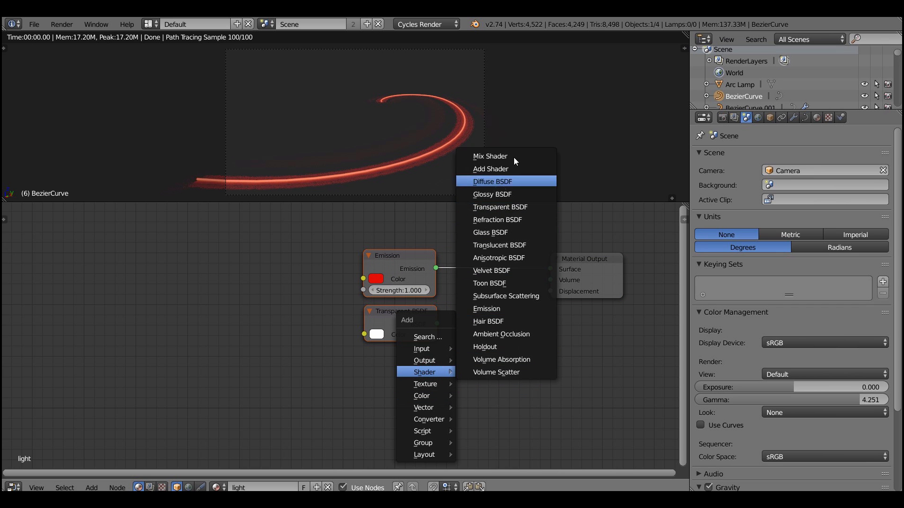
- Route the red Emission and Transparent BSDF through a Mix Shader into the Material Output
left_click(490, 156)
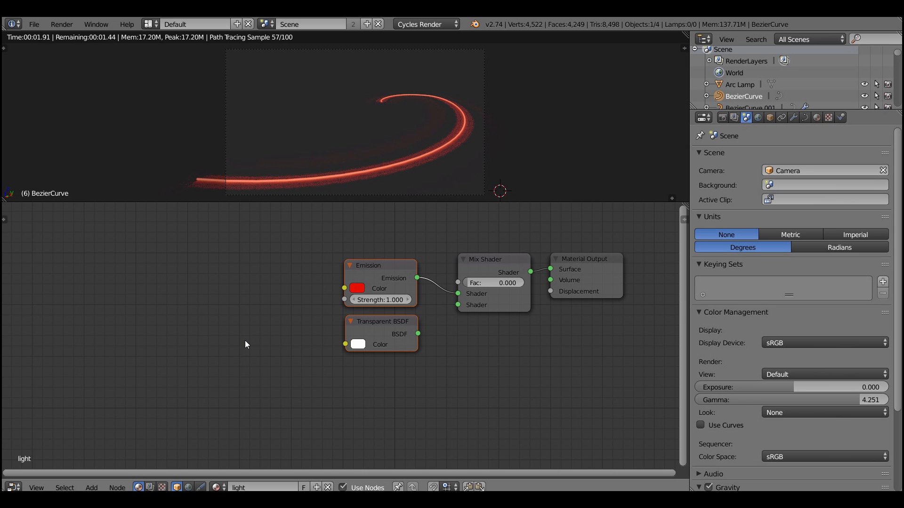
mouse_move(226, 352)
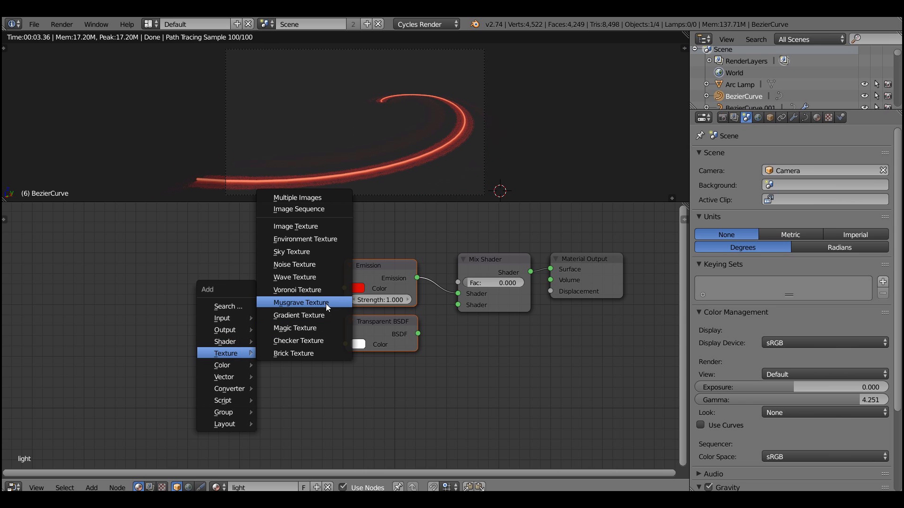
- Drive the Mix factor with a Musgrave texture through a ColorRamp and adjust its scale
left_click(300, 302)
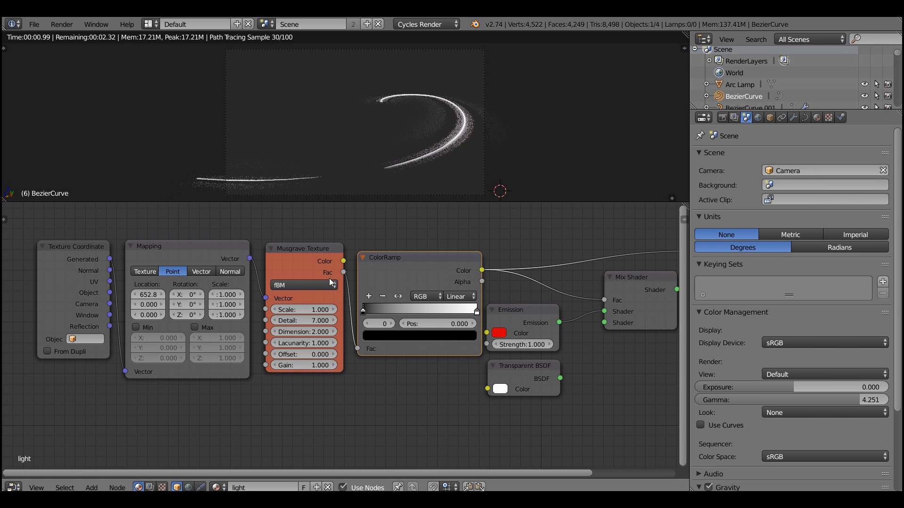
left_click(303, 310)
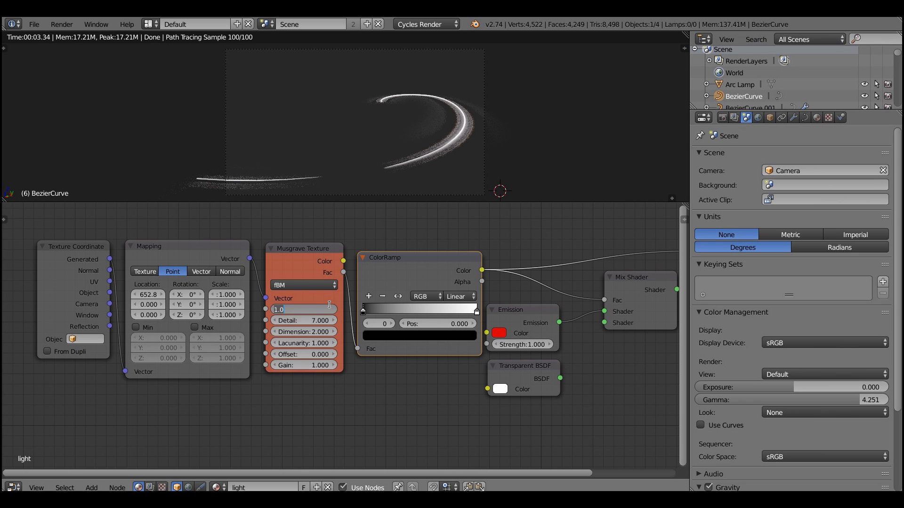
left_click(302, 310)
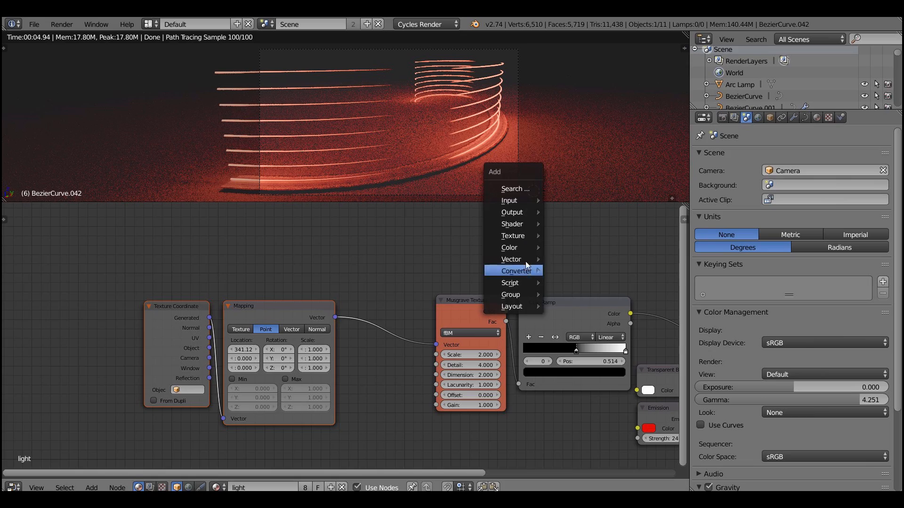
- Insert a Multiply math node between Mapping and Musgrave fed by Object Info's Random value
left_click(515, 270)
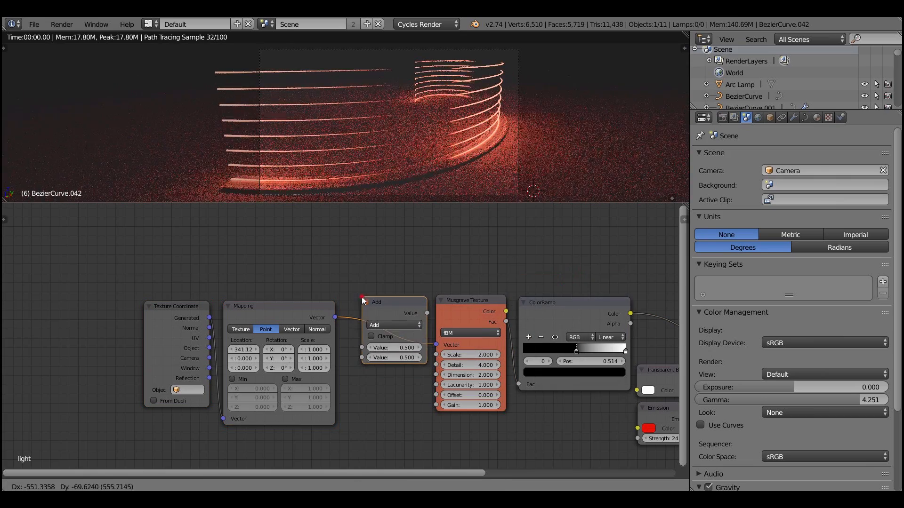
left_click(395, 357)
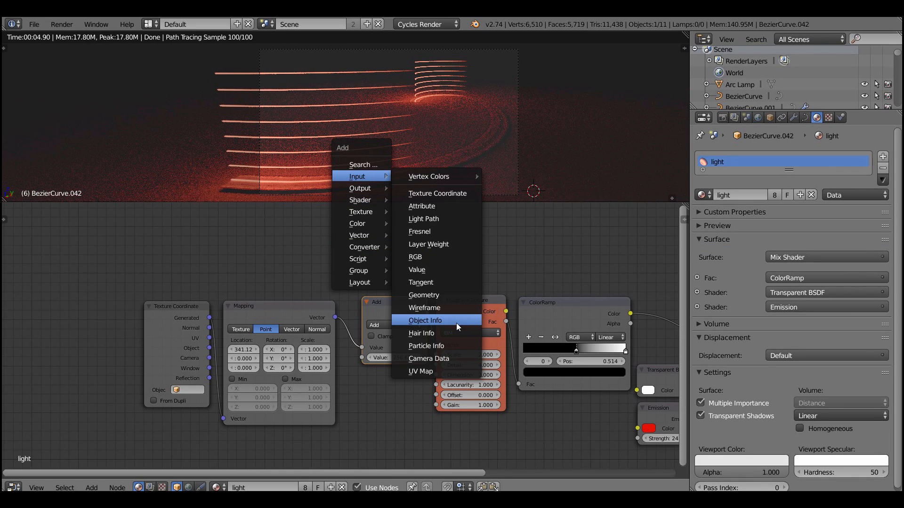
left_click(425, 320)
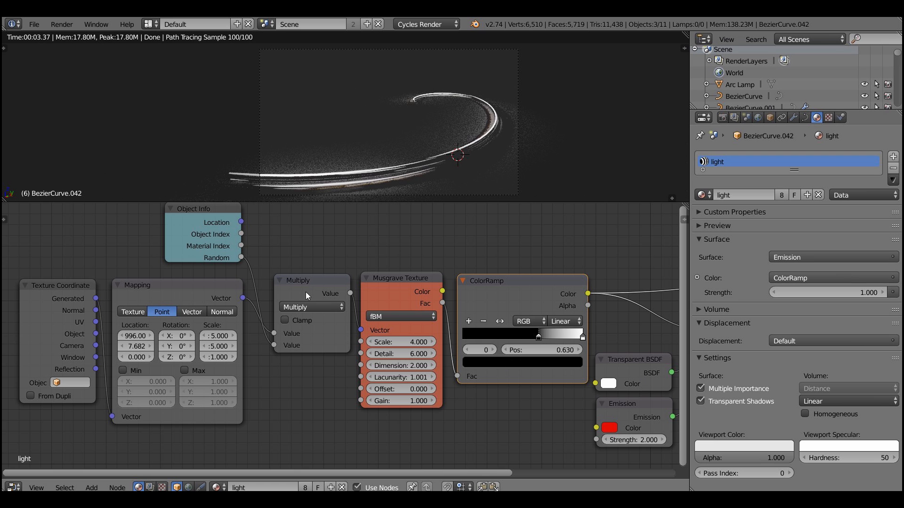
left_click(832, 257)
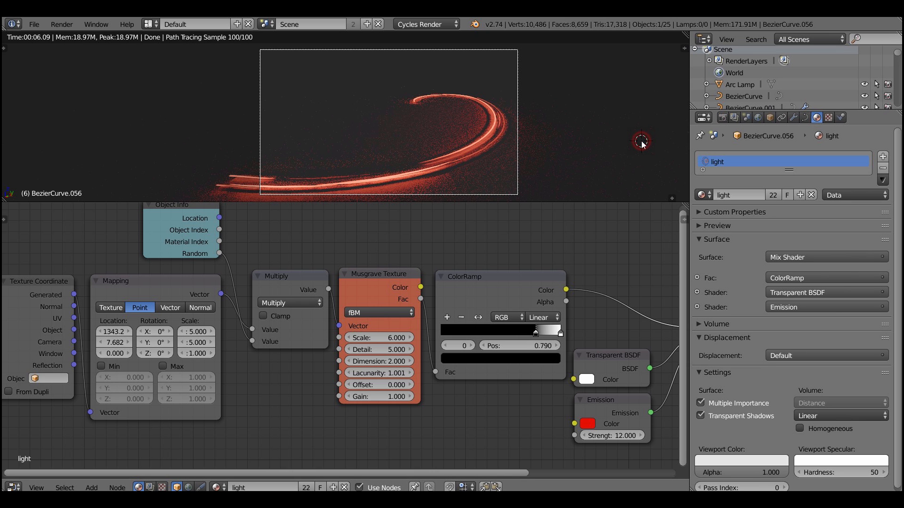
- Darken the render via Scene Color Management view settings for deep red trails on near-black
left_click(732, 117)
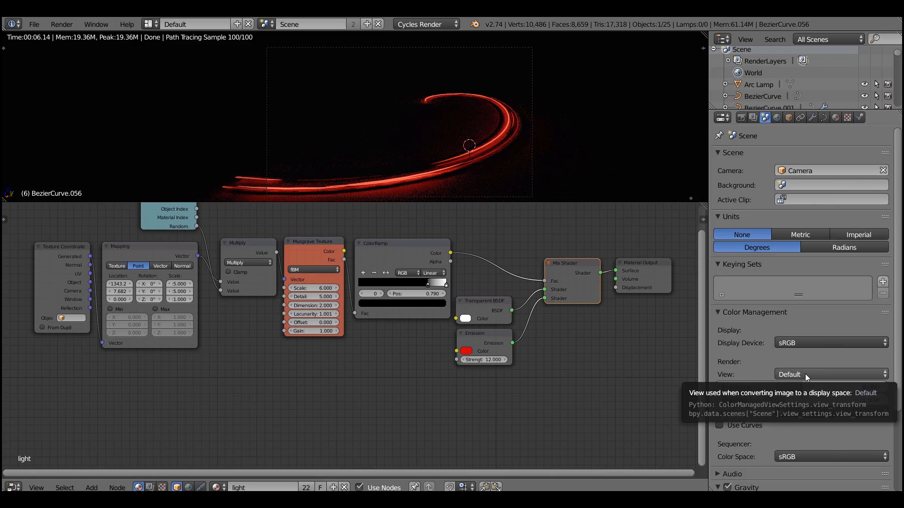
left_click(830, 374)
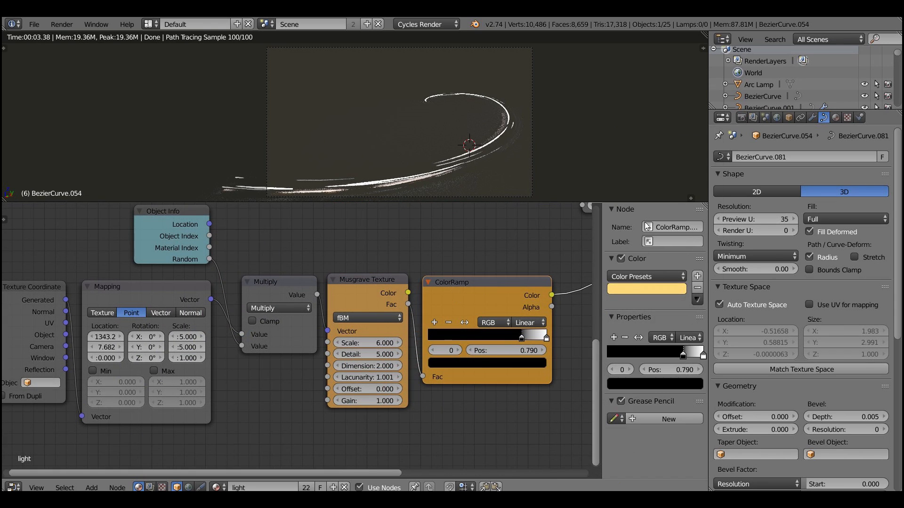
- Copy the light node setup to a new curve with a yellow ColorRamp and Emission strength 3
left_click(519, 334)
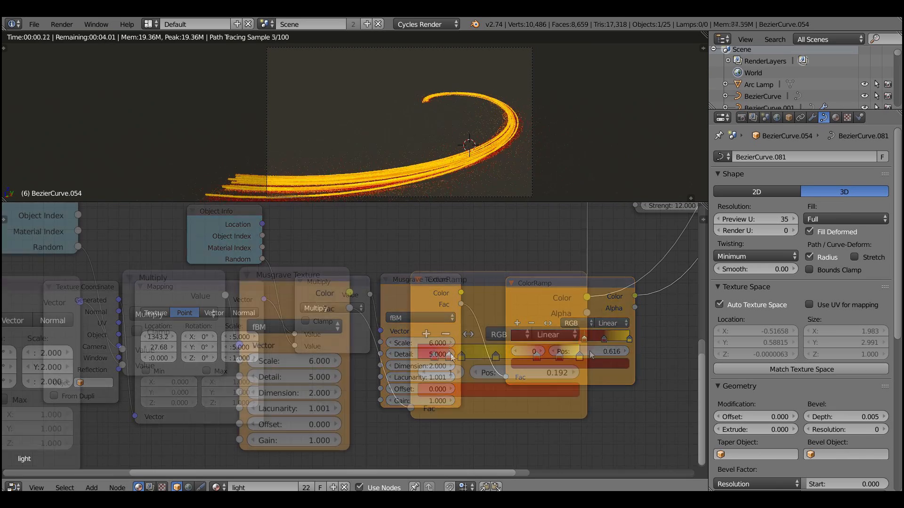
left_click(294, 377)
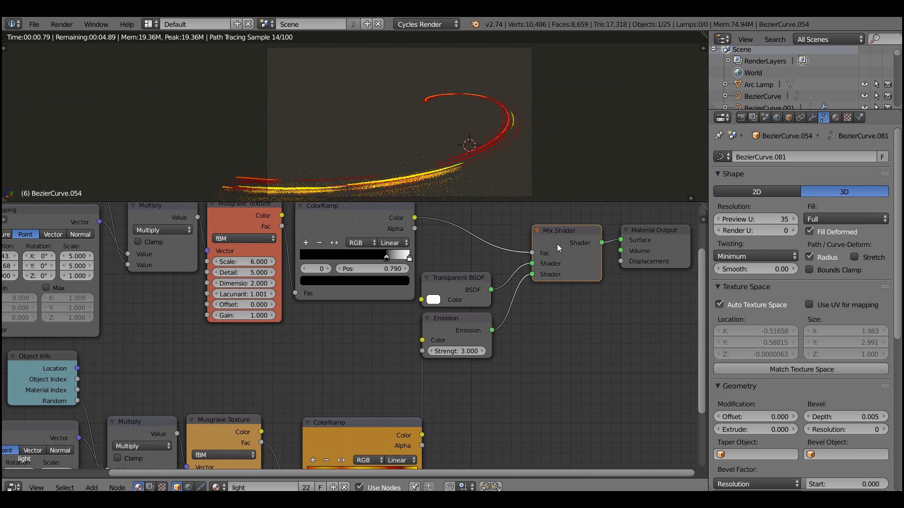
left_click(740, 118)
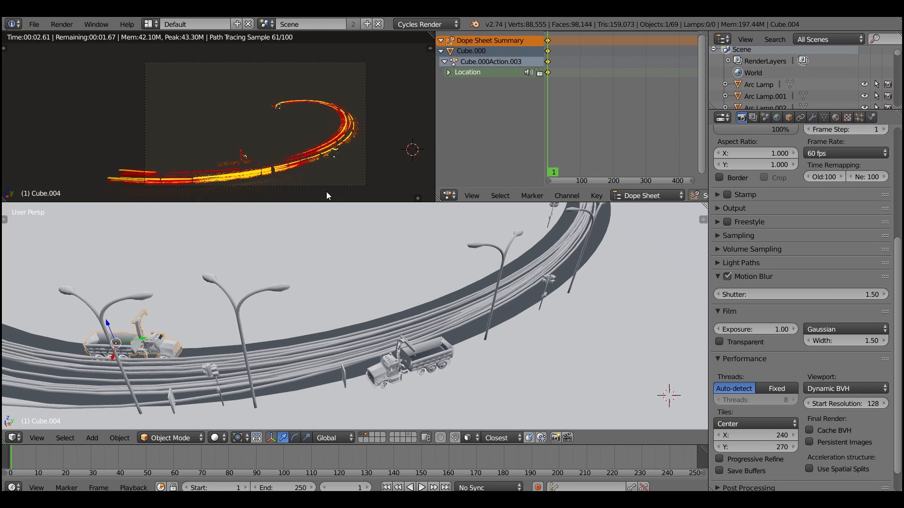
- Select one of the thin light-trail curves running along the road's lanes
left_click(306, 291)
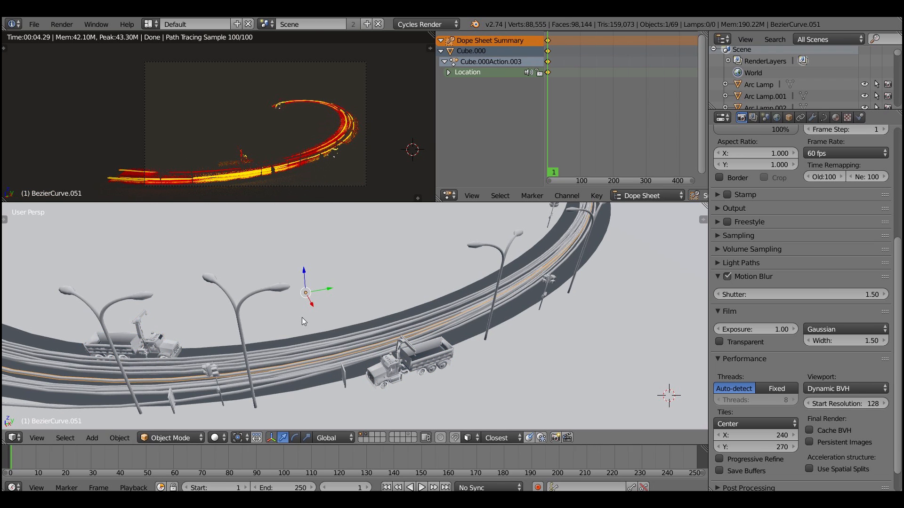